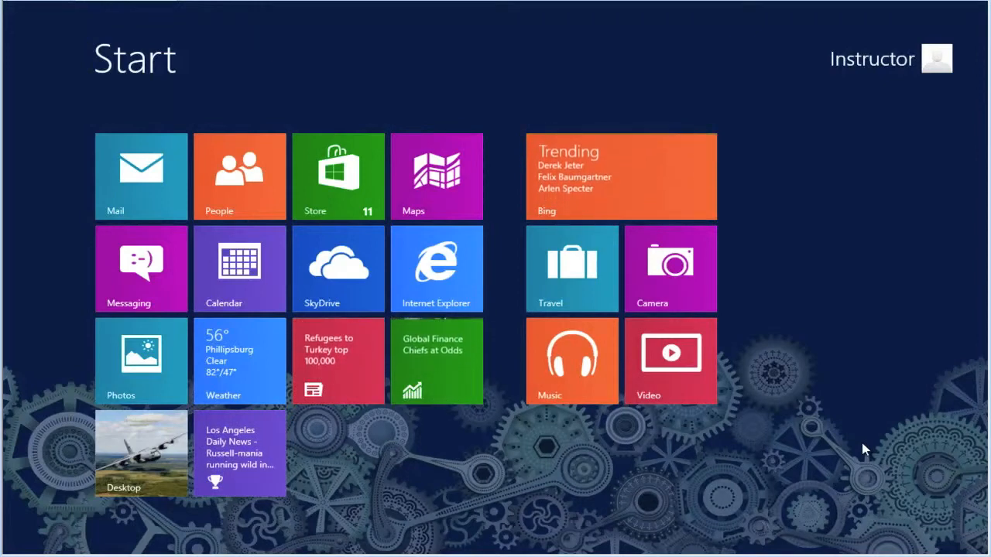
mouse_move(846, 295)
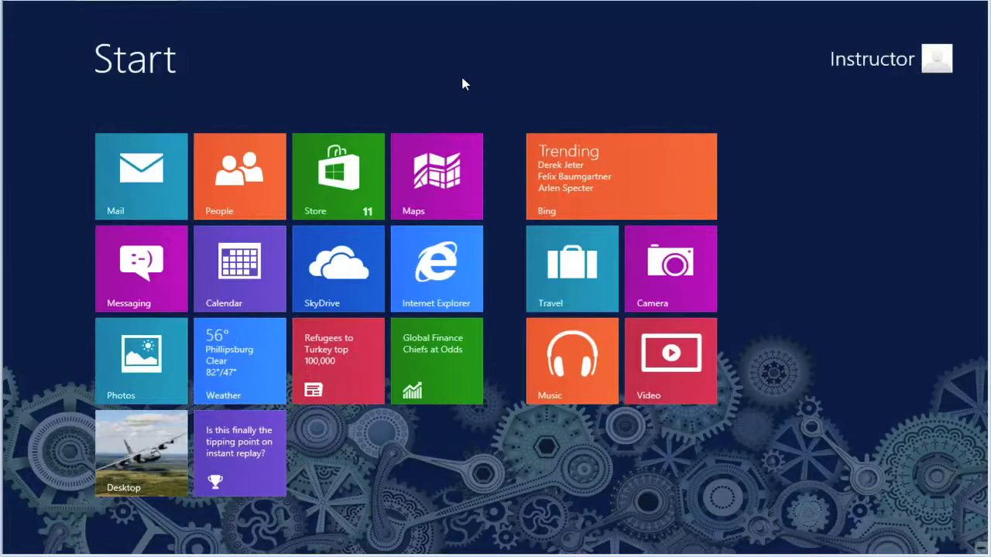
- Search Settings for 'recovery' and choose Create a recovery drive
type("recover")
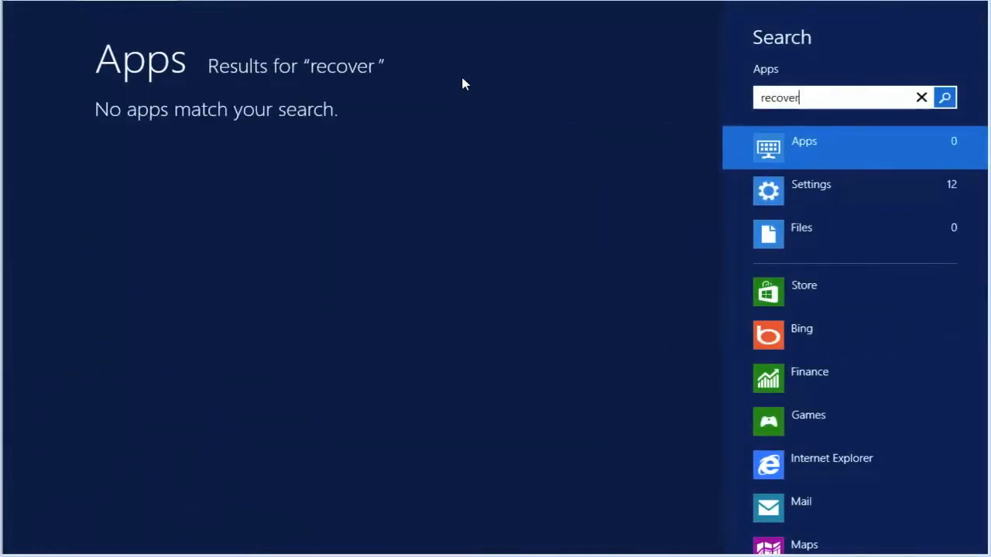
type("y")
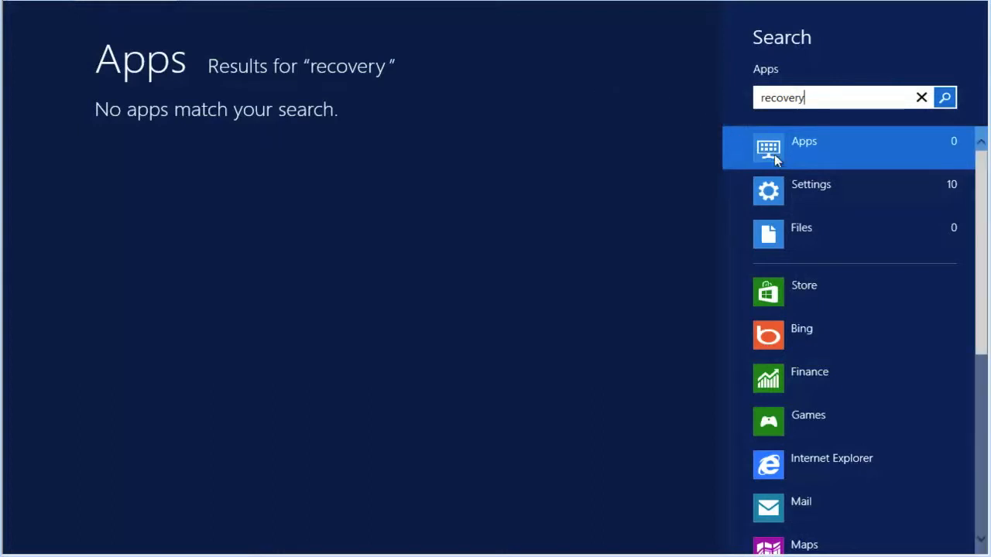
mouse_move(802, 155)
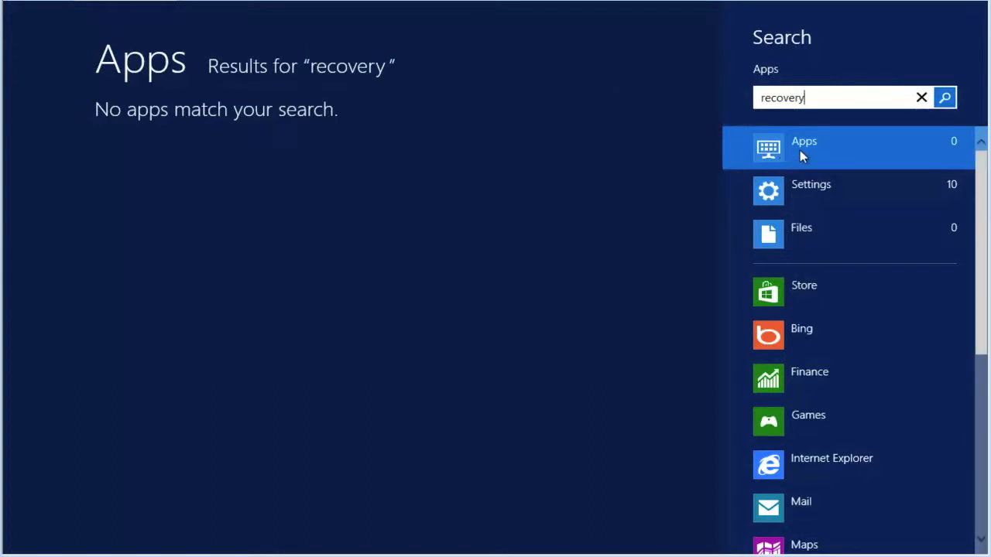
mouse_move(810, 191)
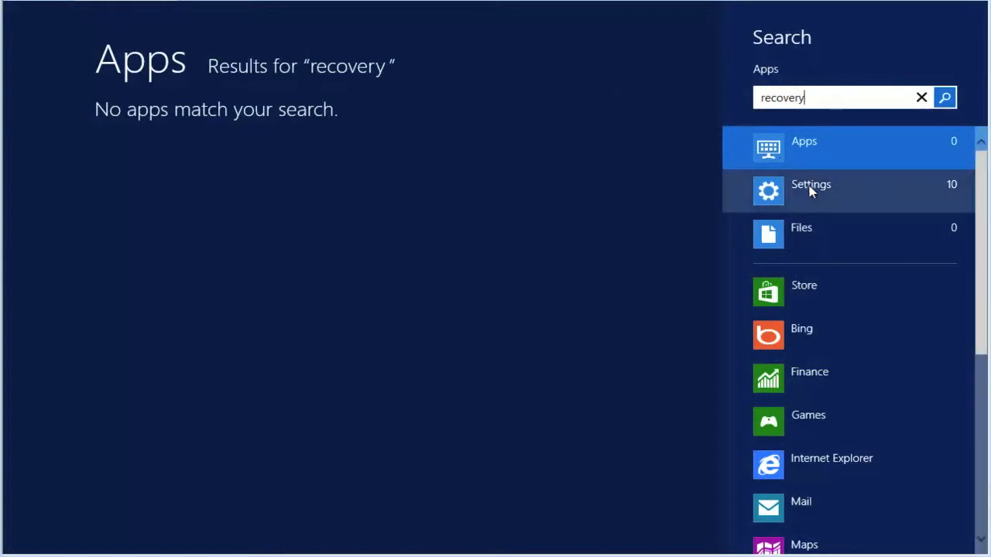
left_click(810, 189)
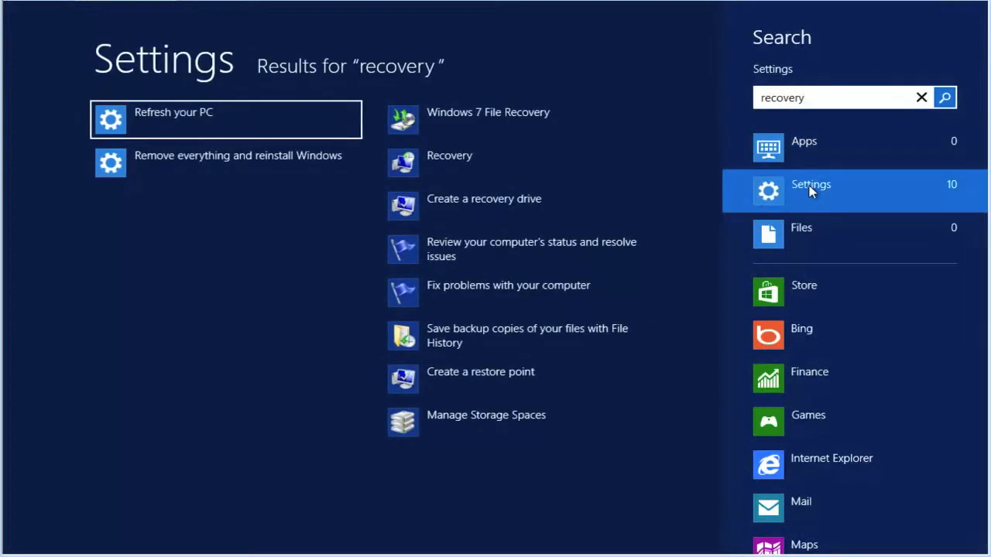
mouse_move(446, 217)
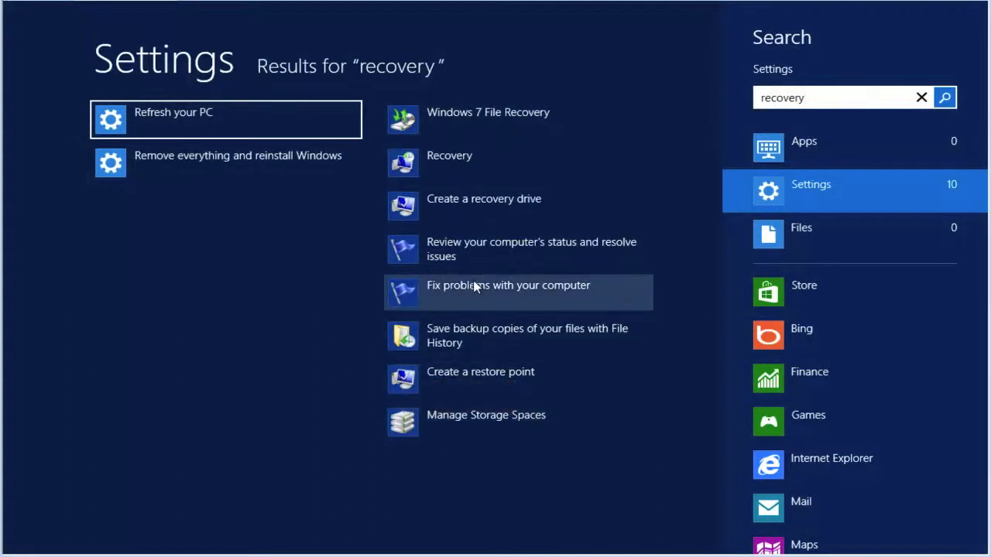
mouse_move(483, 205)
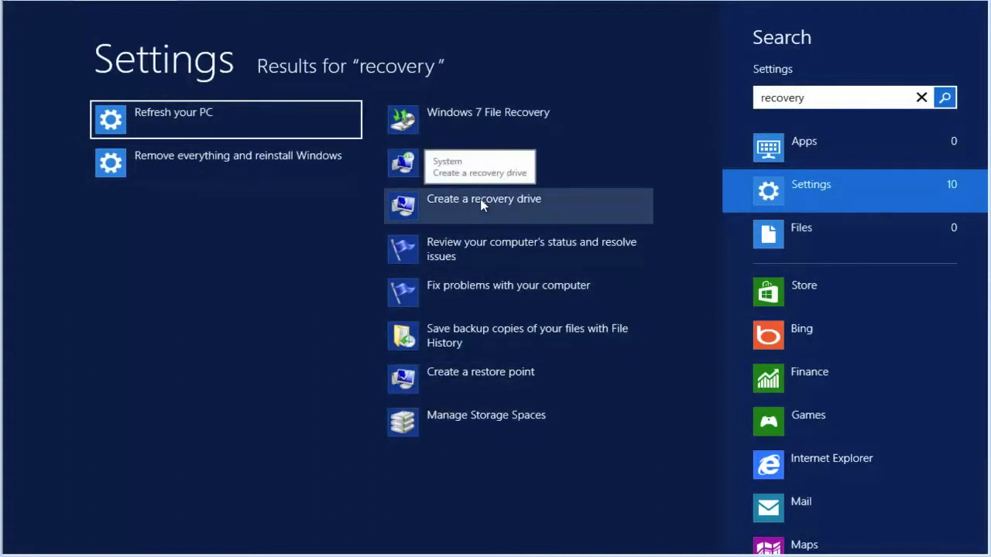
left_click(483, 205)
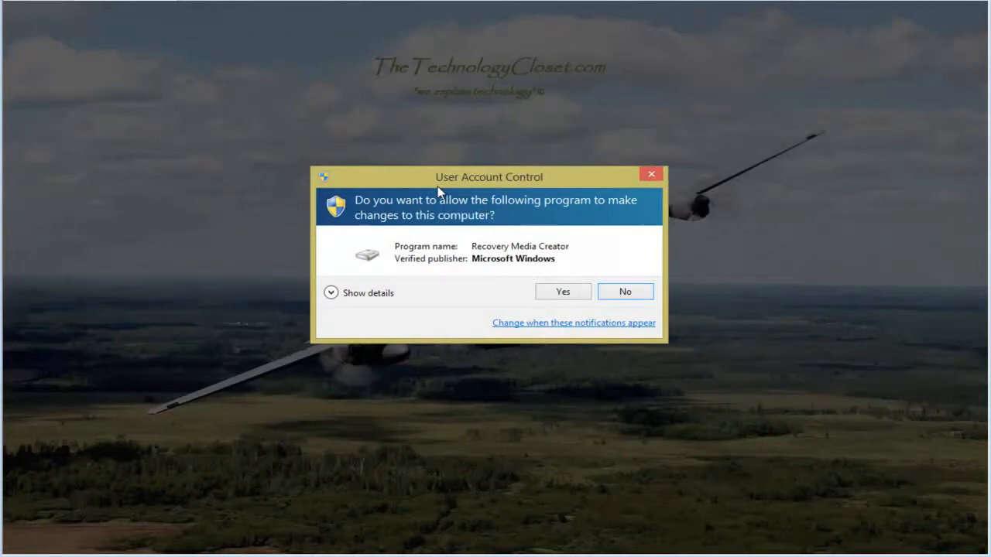
mouse_move(414, 197)
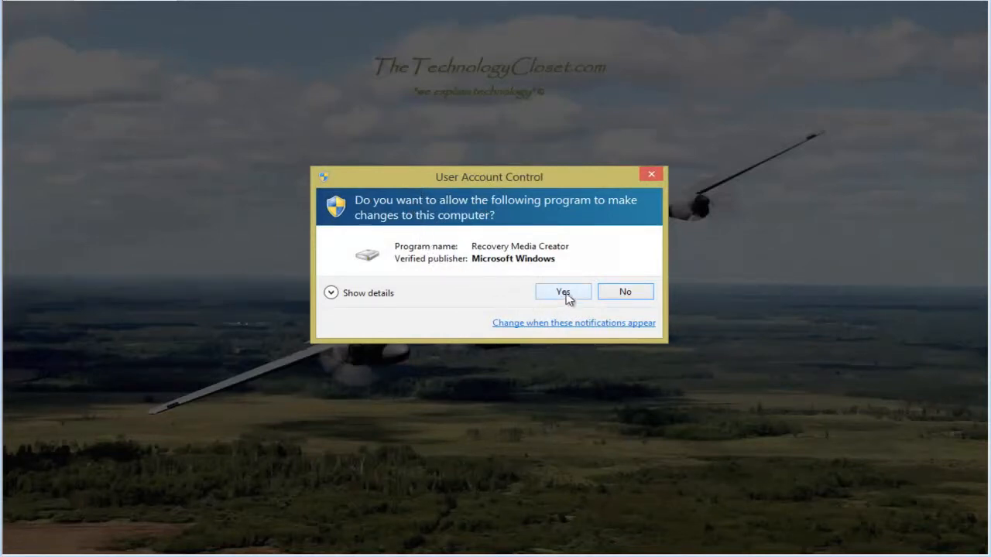
- Approve the User Account Control prompt for Recovery Media Creator
left_click(562, 292)
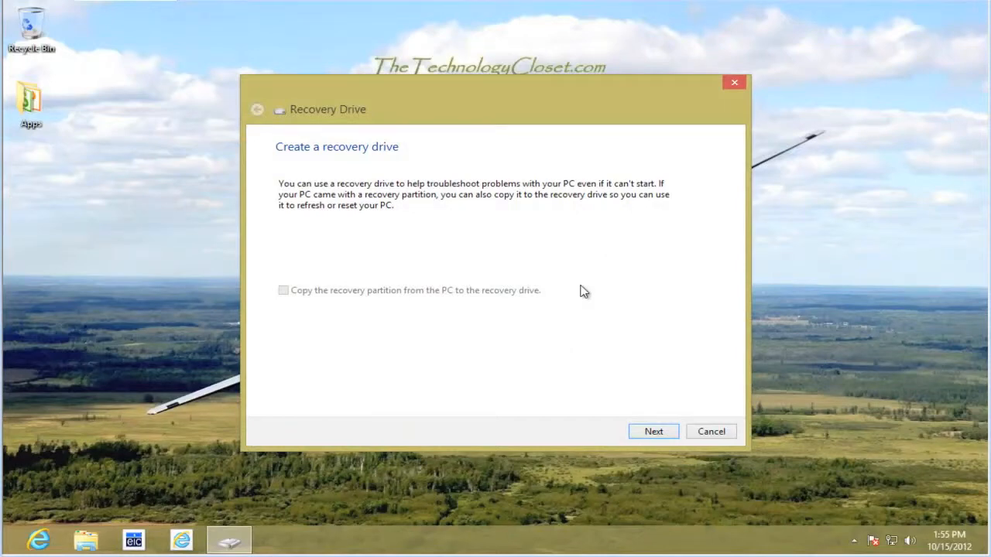
mouse_move(315, 318)
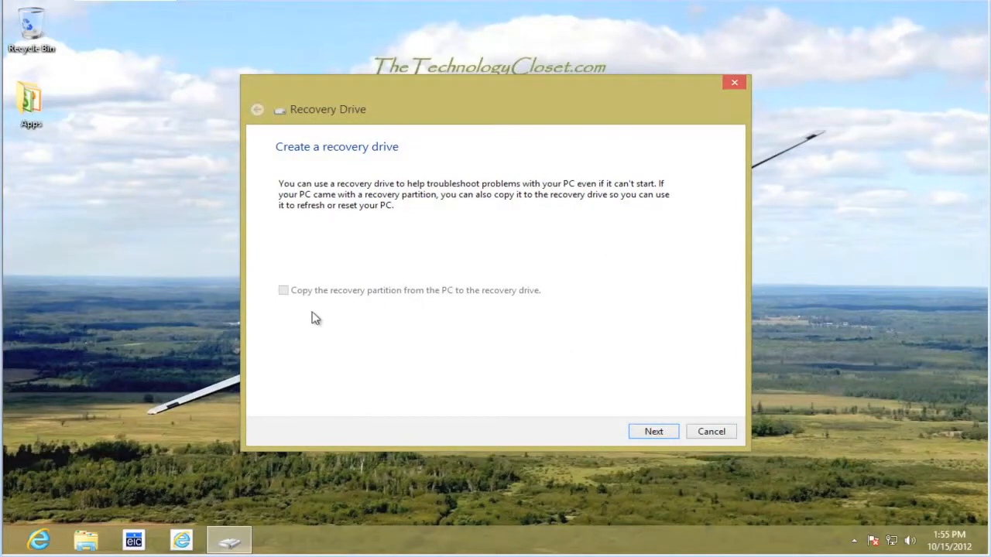
mouse_move(397, 305)
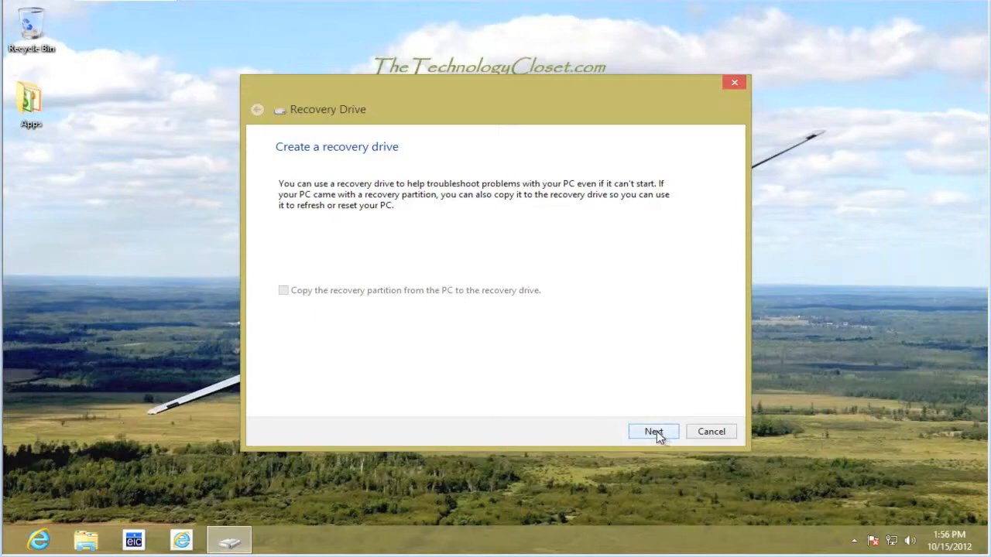
- Advance past the Create a recovery drive introduction page
left_click(653, 432)
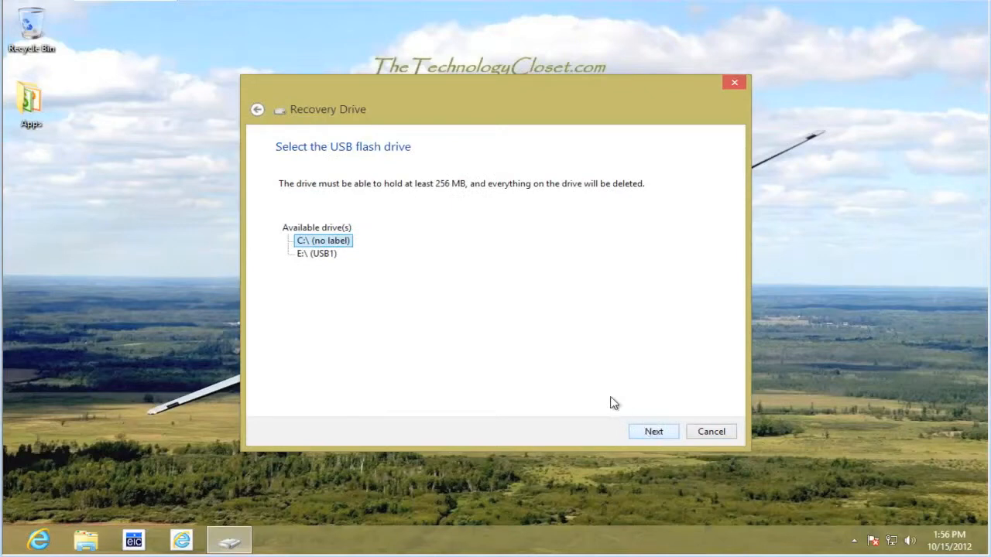
mouse_move(537, 319)
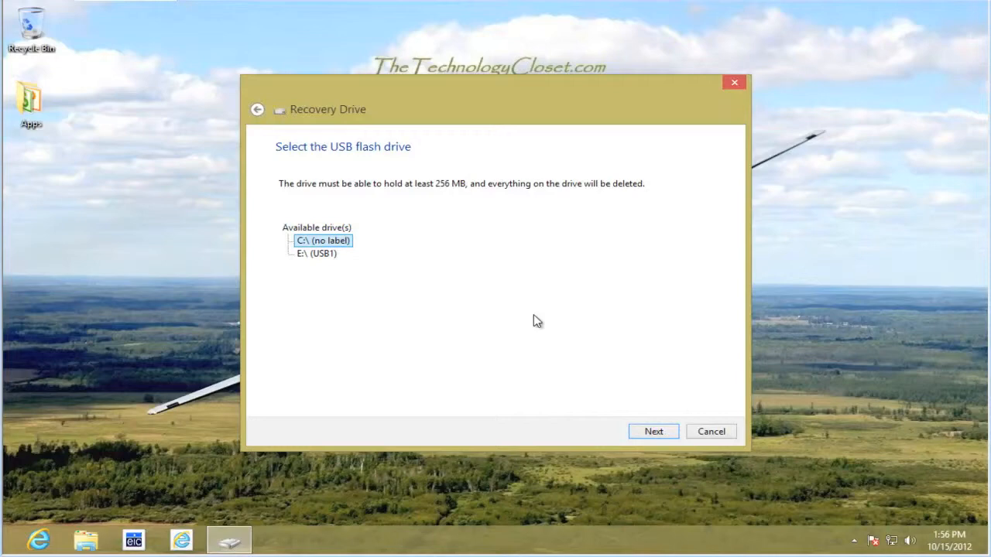
mouse_move(471, 314)
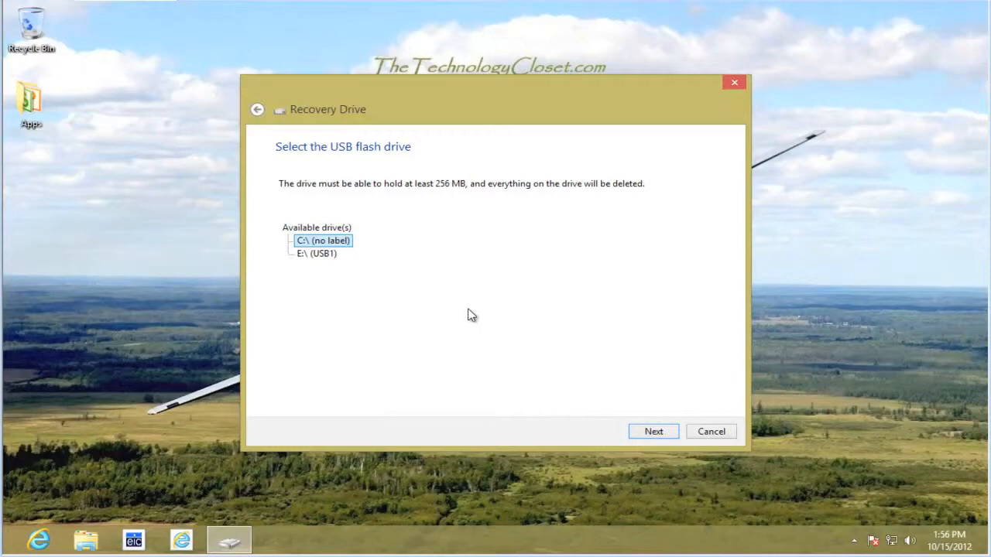
mouse_move(304, 260)
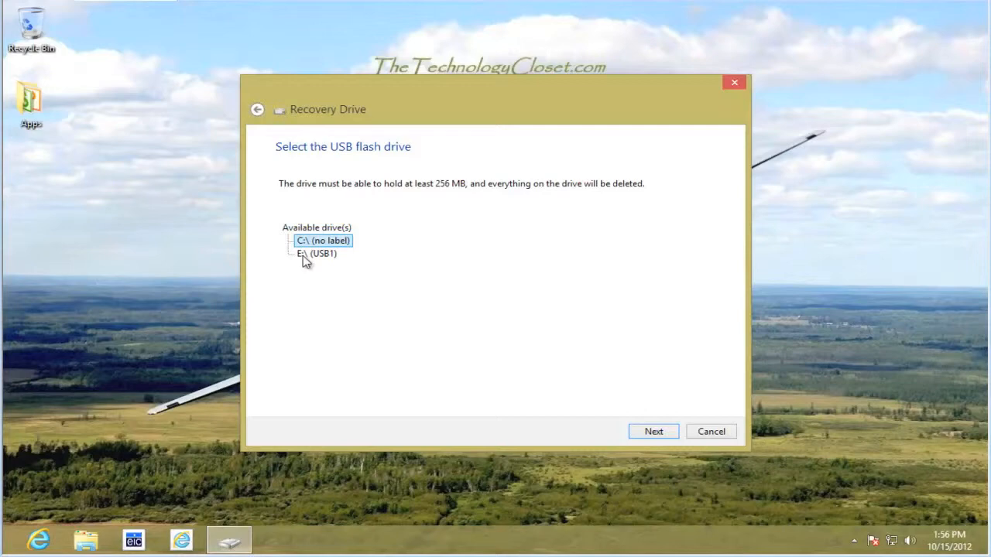
- Select E:\ (USB1) as the recovery drive target and continue
left_click(313, 253)
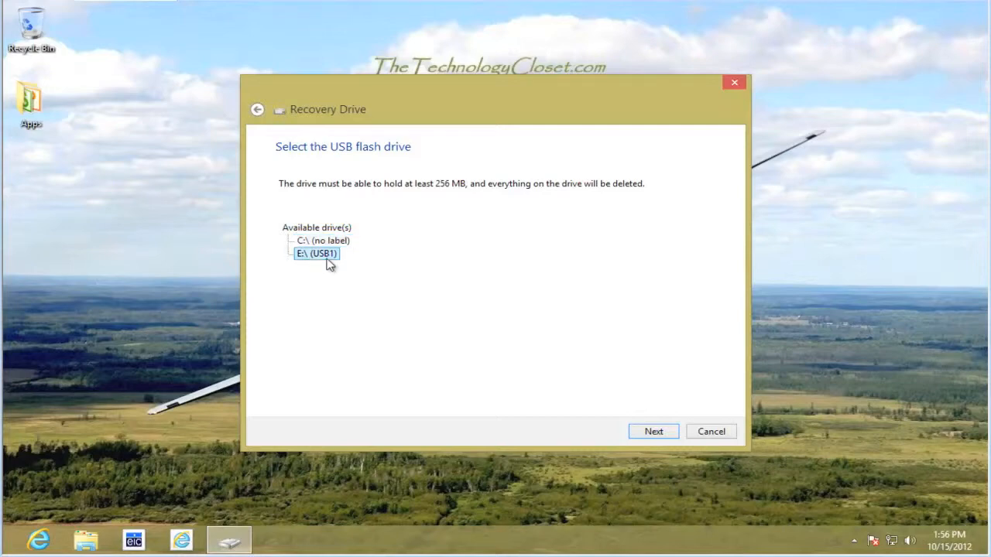
mouse_move(301, 269)
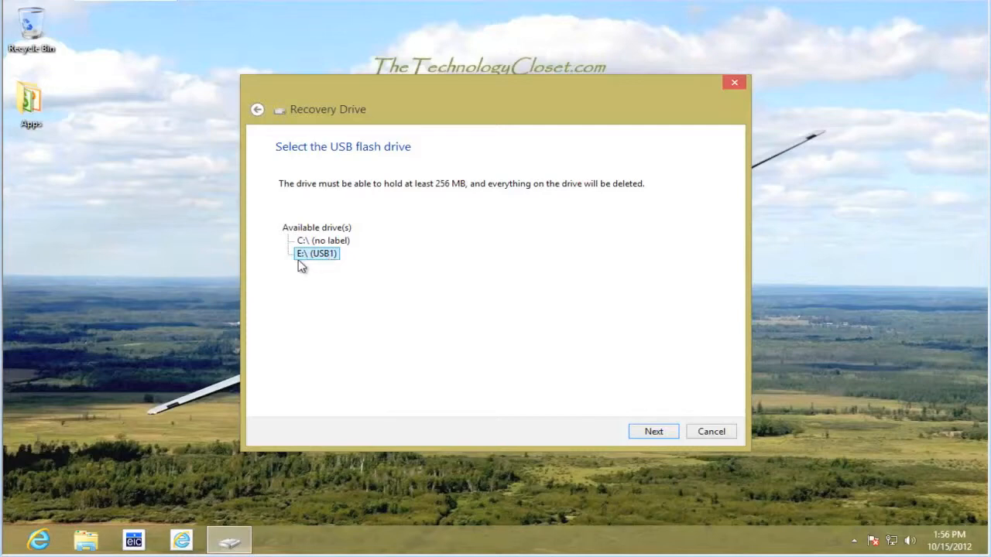
mouse_move(517, 352)
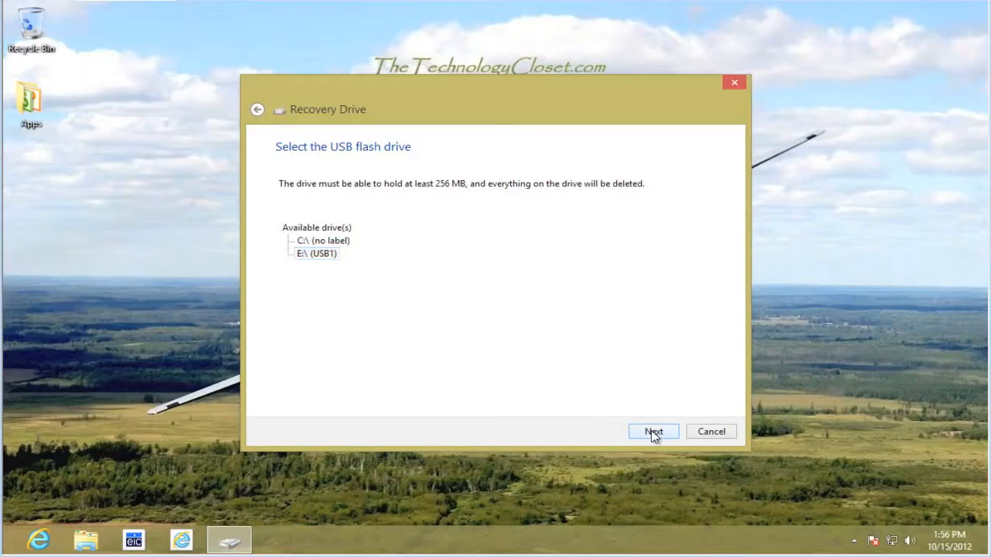
left_click(653, 431)
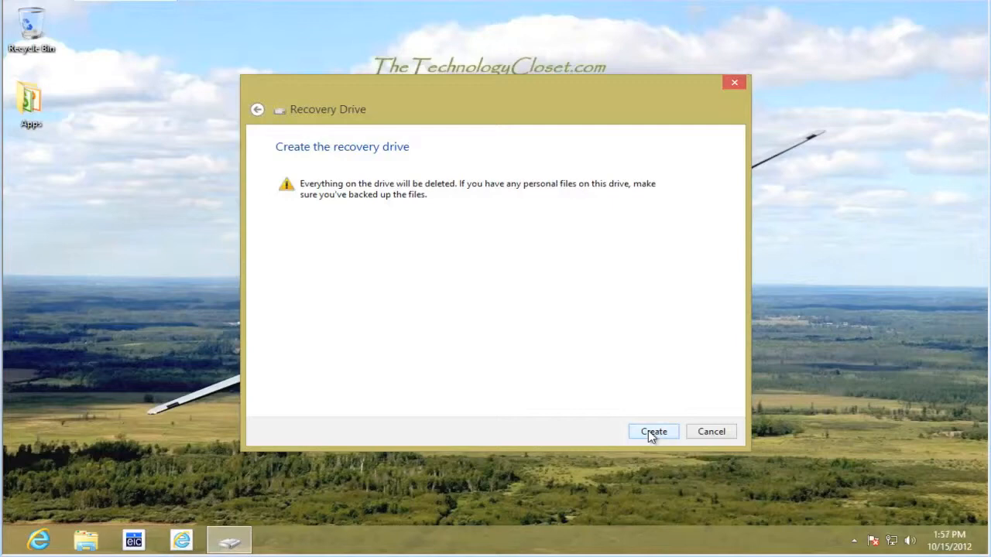
- Create the recovery drive on E: (USB1) and wait until it's ready
left_click(654, 431)
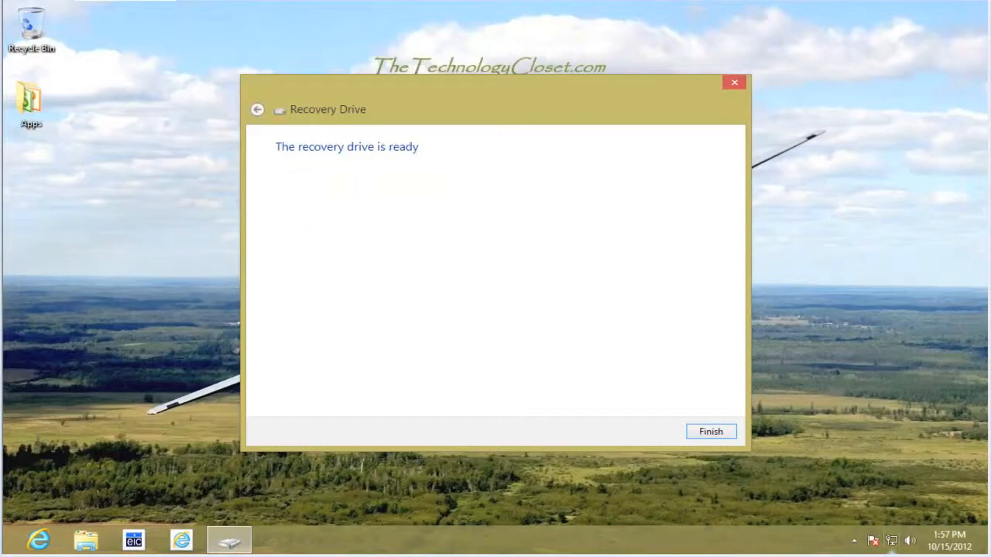
mouse_move(358, 200)
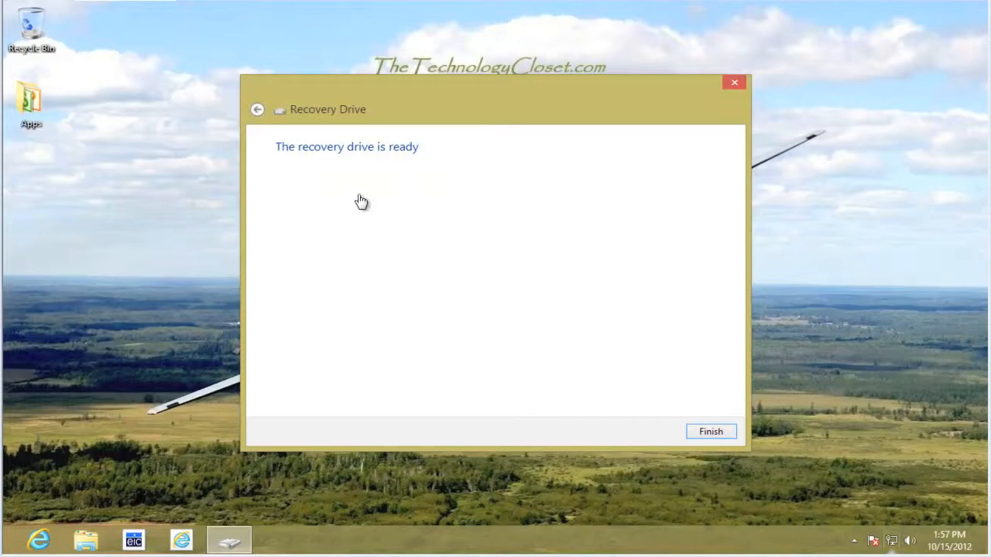
mouse_move(673, 453)
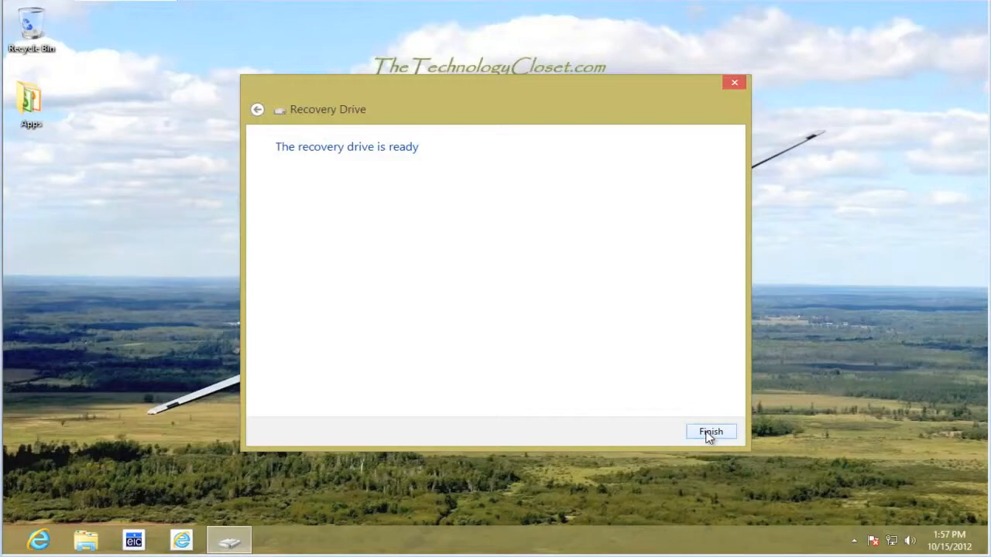
- Finish and close the completed Recovery Drive wizard
left_click(710, 431)
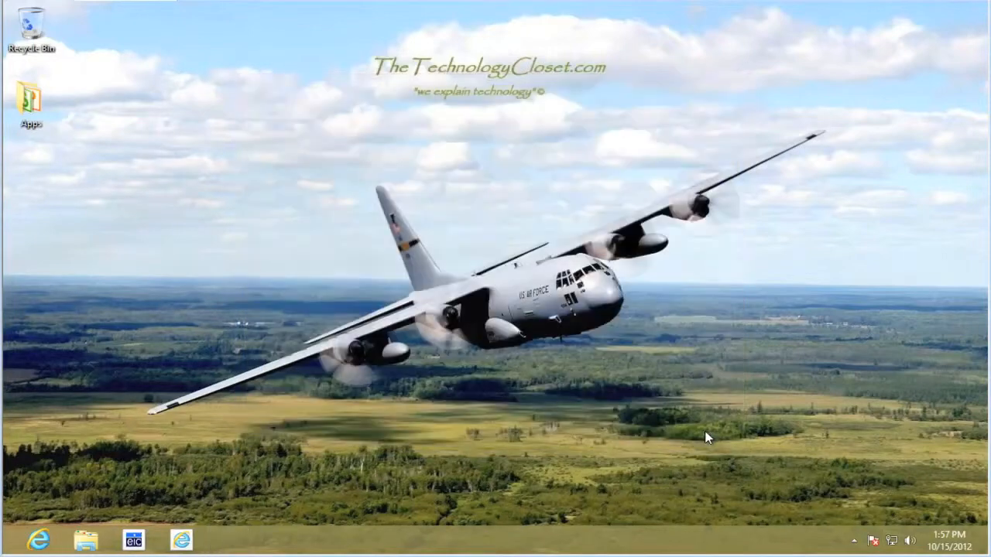
mouse_move(669, 403)
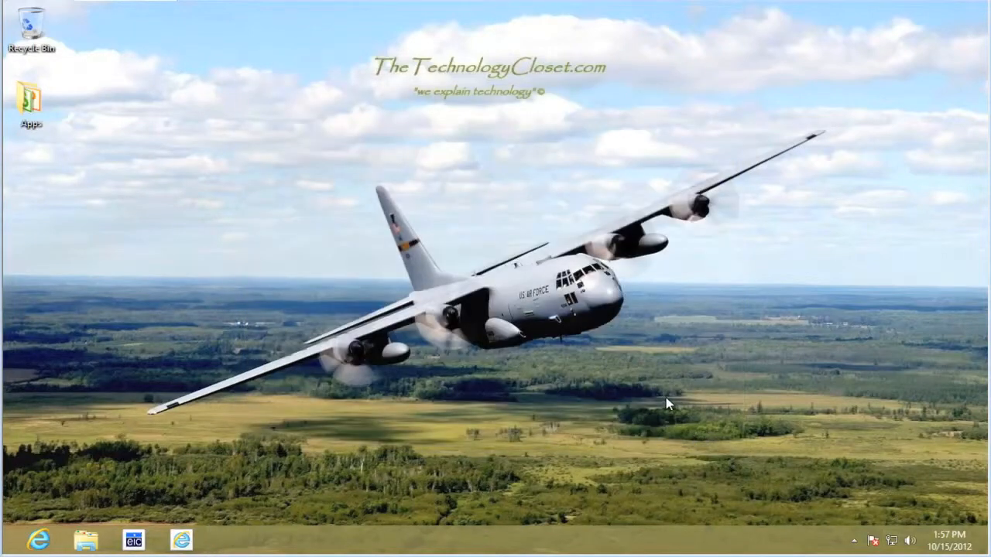